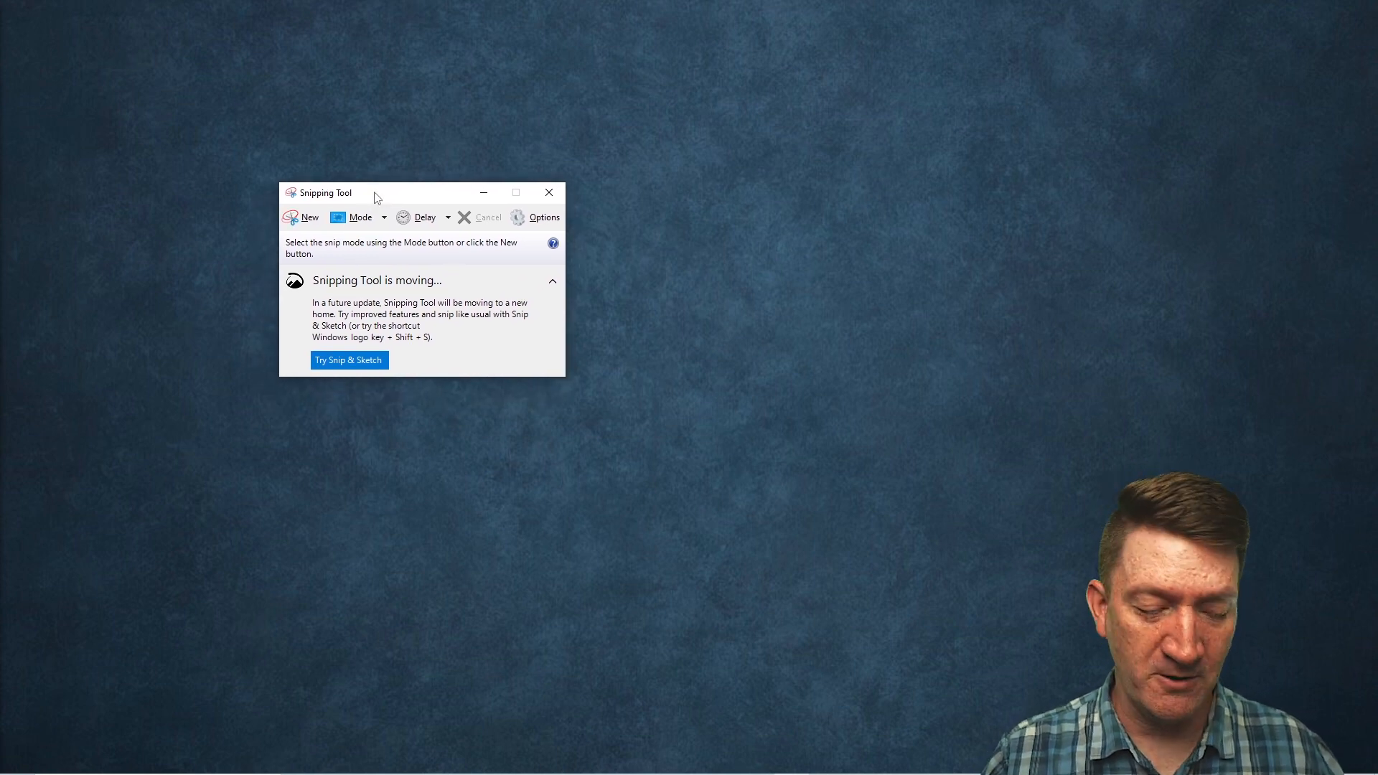
# Launch Snipping Tool, nudge its window up, and snip the Excel sales figures table
pyautogui.write('sni')
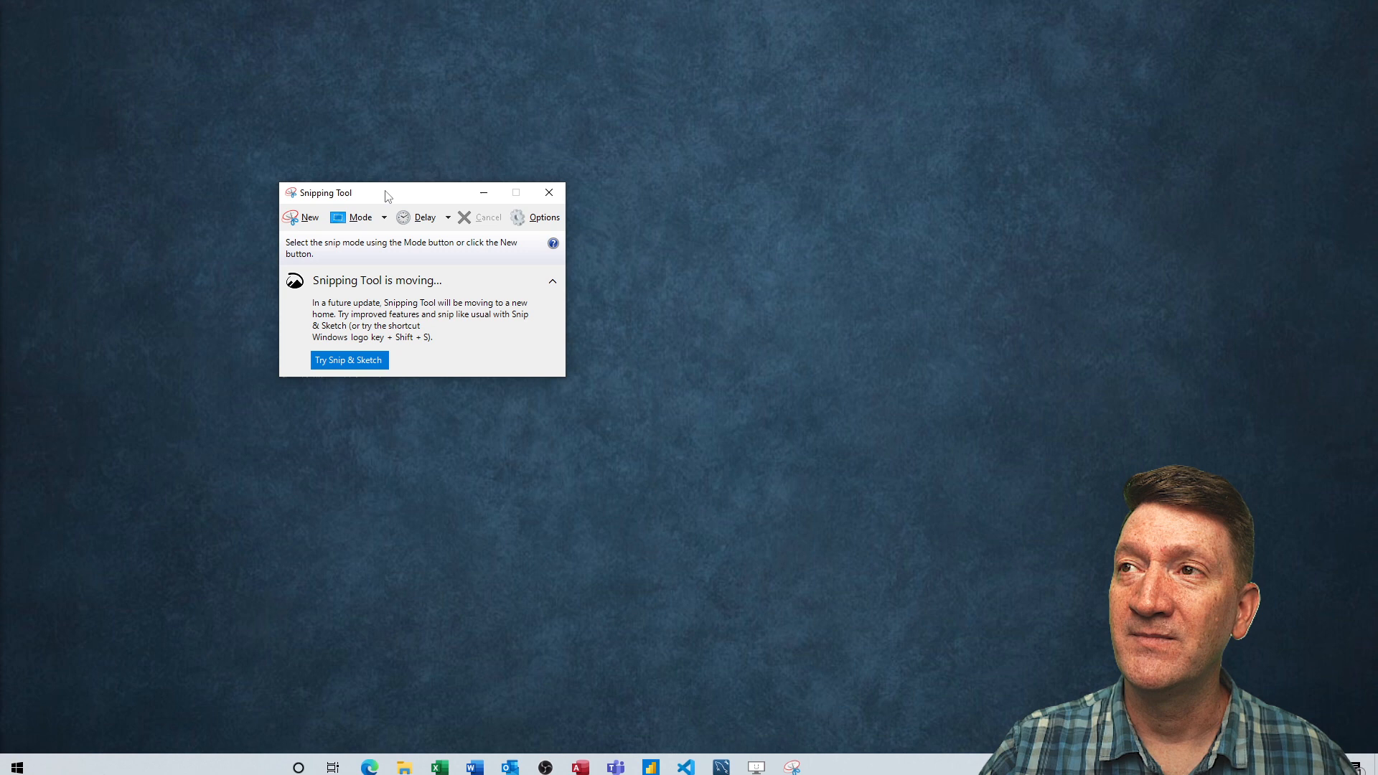
pyautogui.moveTo(386, 193); pyautogui.dragTo(333, 171)
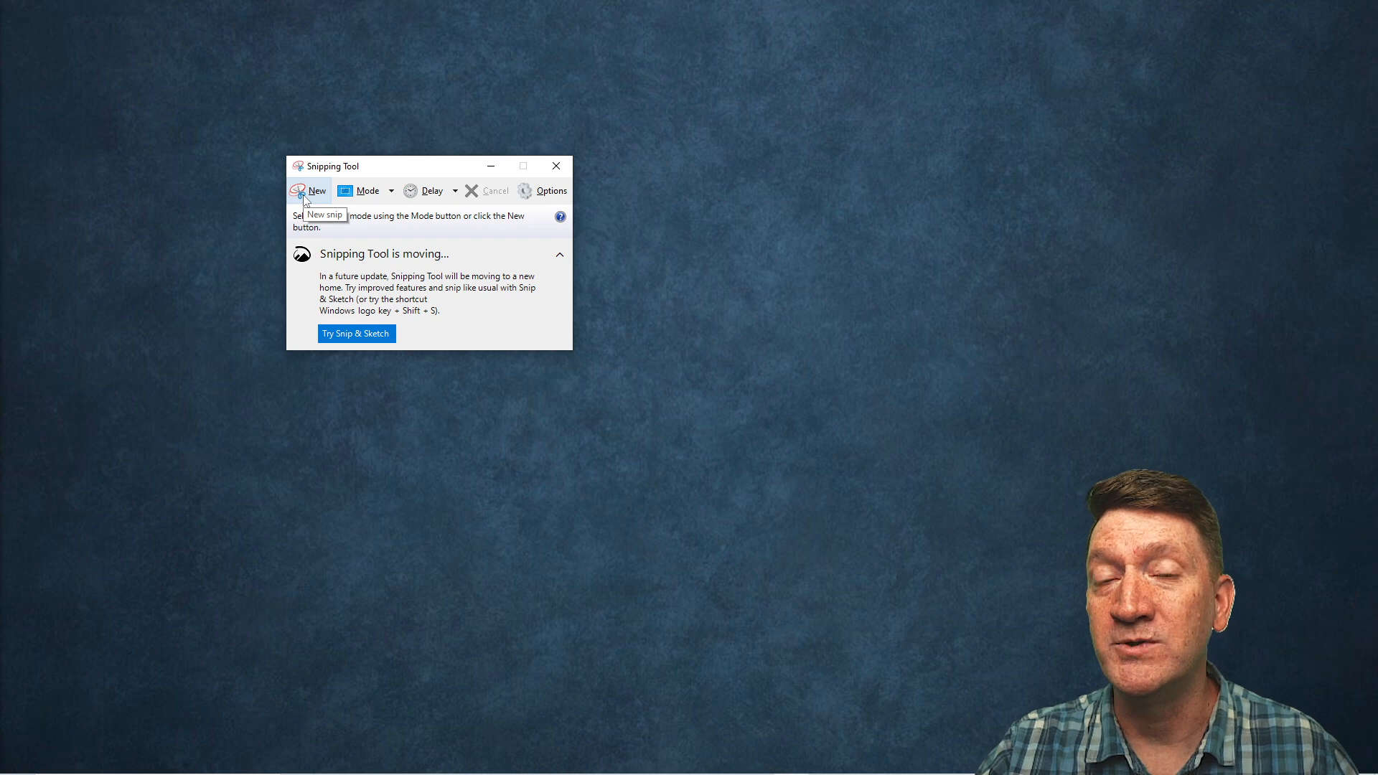
pyautogui.moveTo(391, 568)
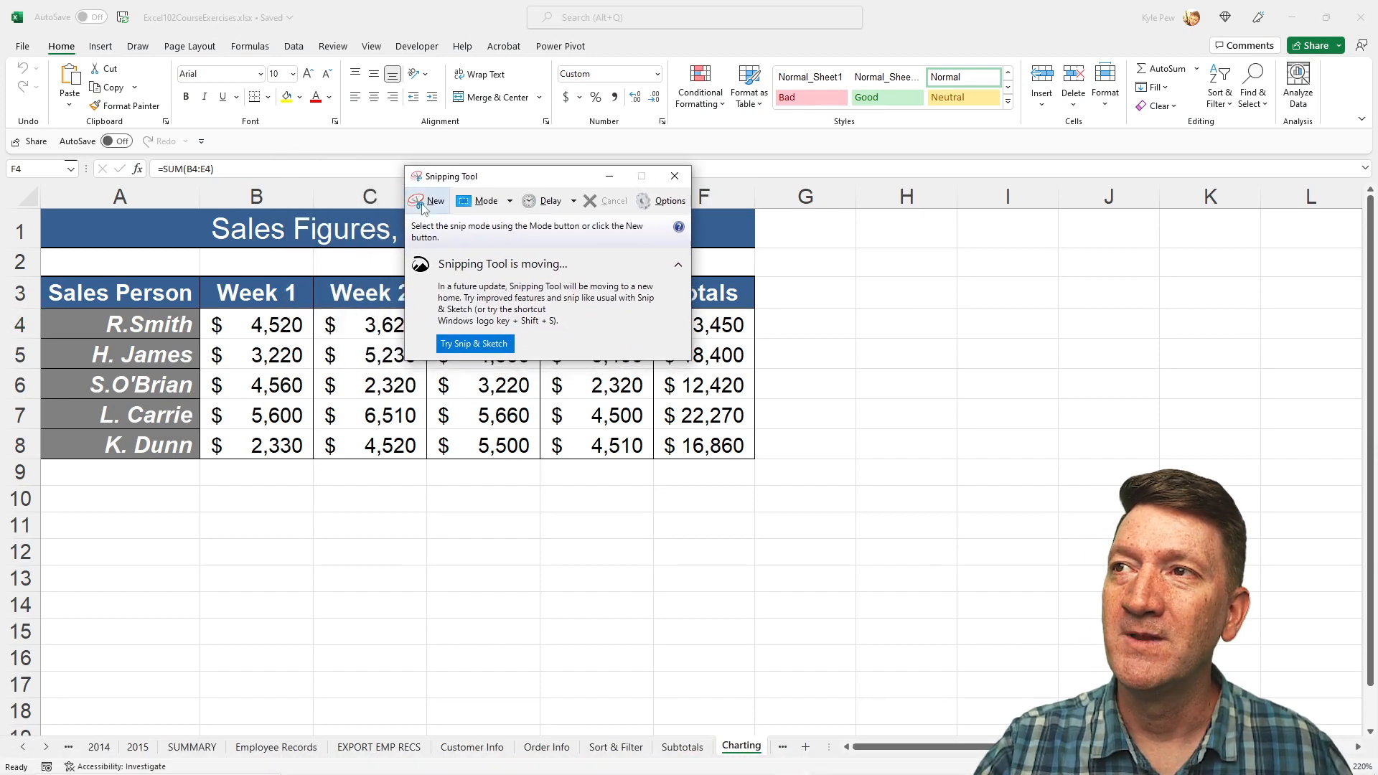
pyautogui.click(433, 200)
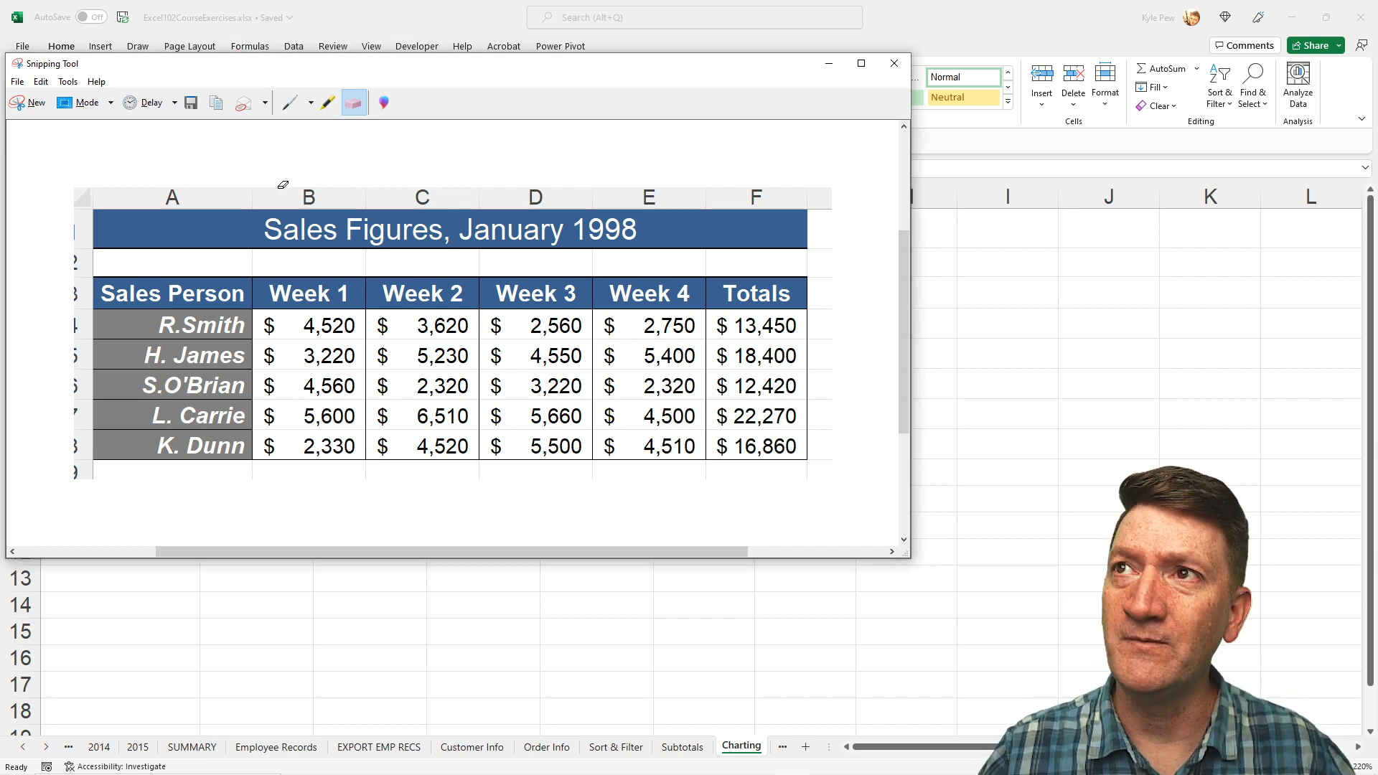
# With the red pen, circle the Totals column and handwrite 'Notes' beneath the table
pyautogui.click(291, 102)
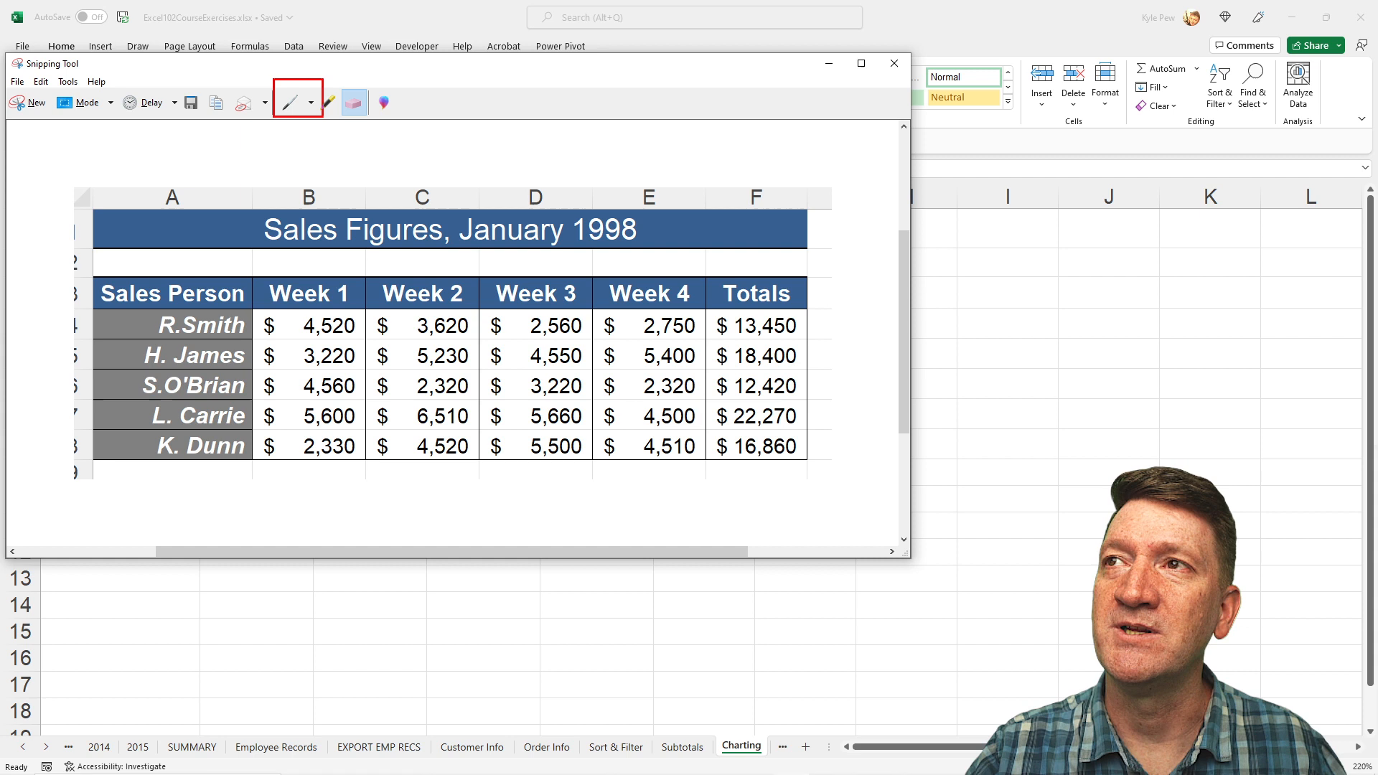
pyautogui.click(326, 102)
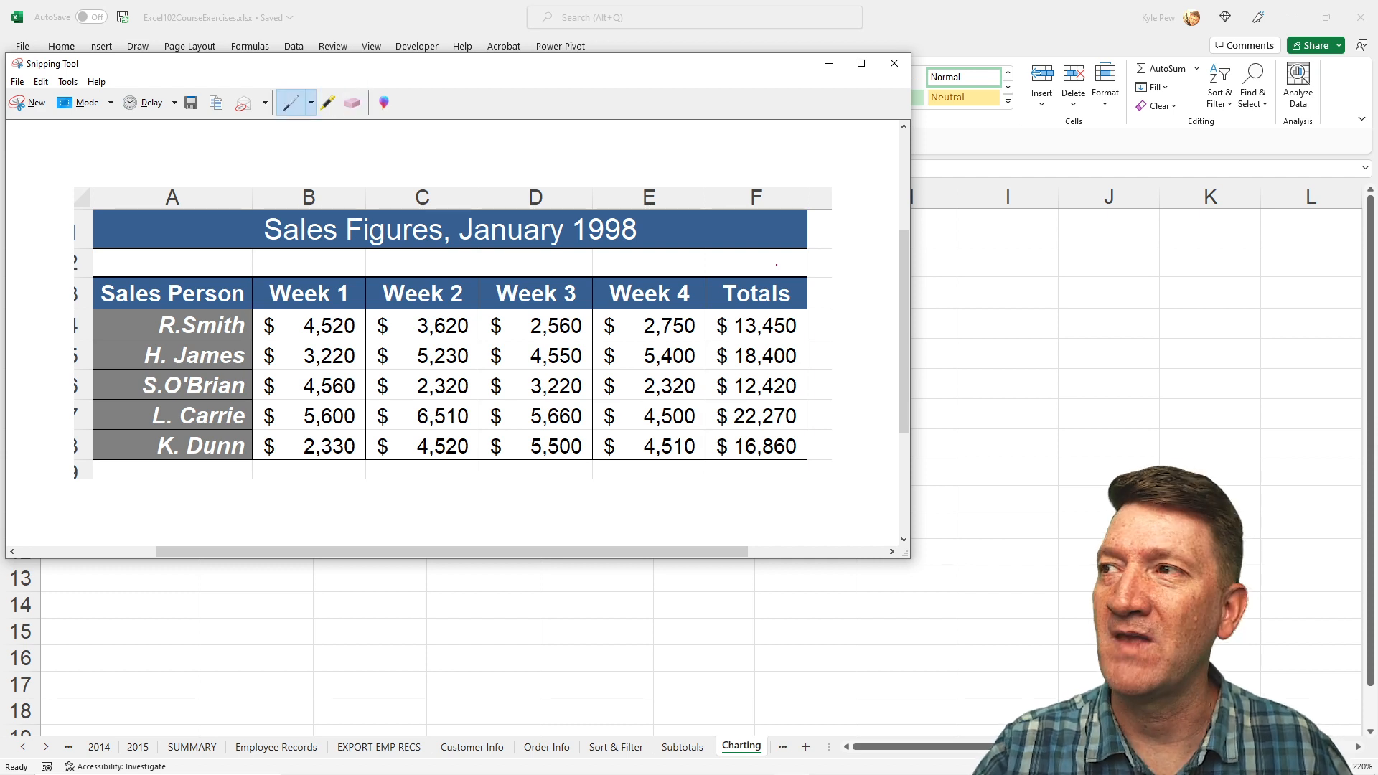
pyautogui.moveTo(803, 281); pyautogui.dragTo(756, 474)
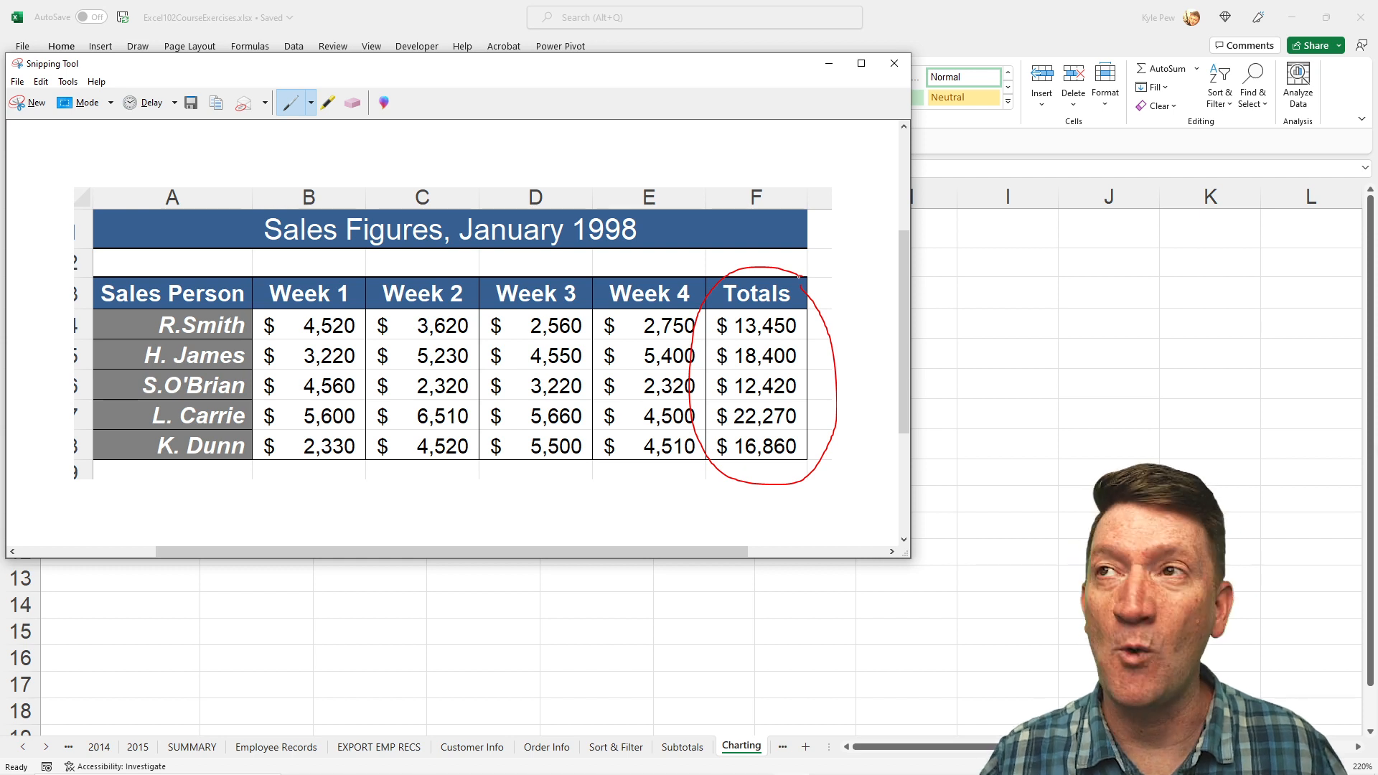
pyautogui.click(328, 102)
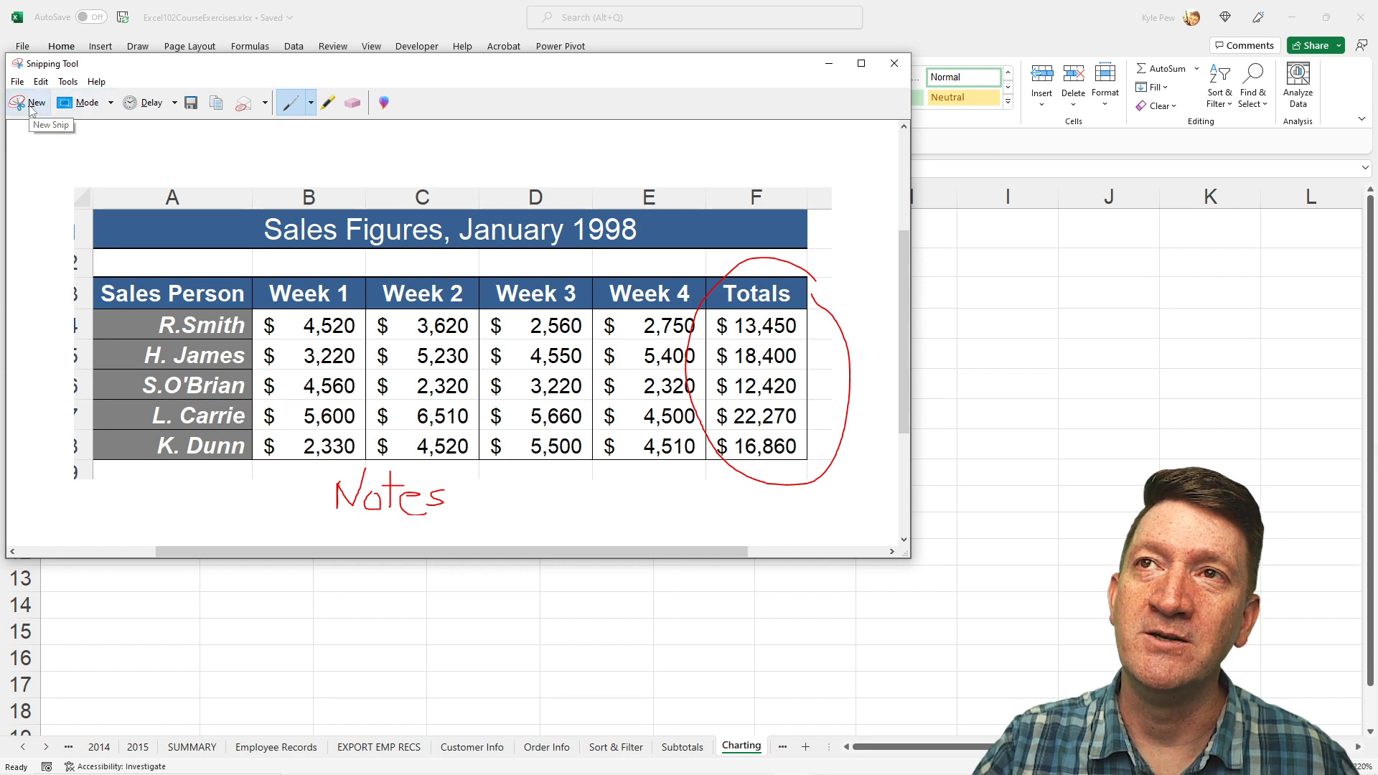
# Start a new snip, cancel it, and bring back the compact window over Excel
pyautogui.click(36, 102)
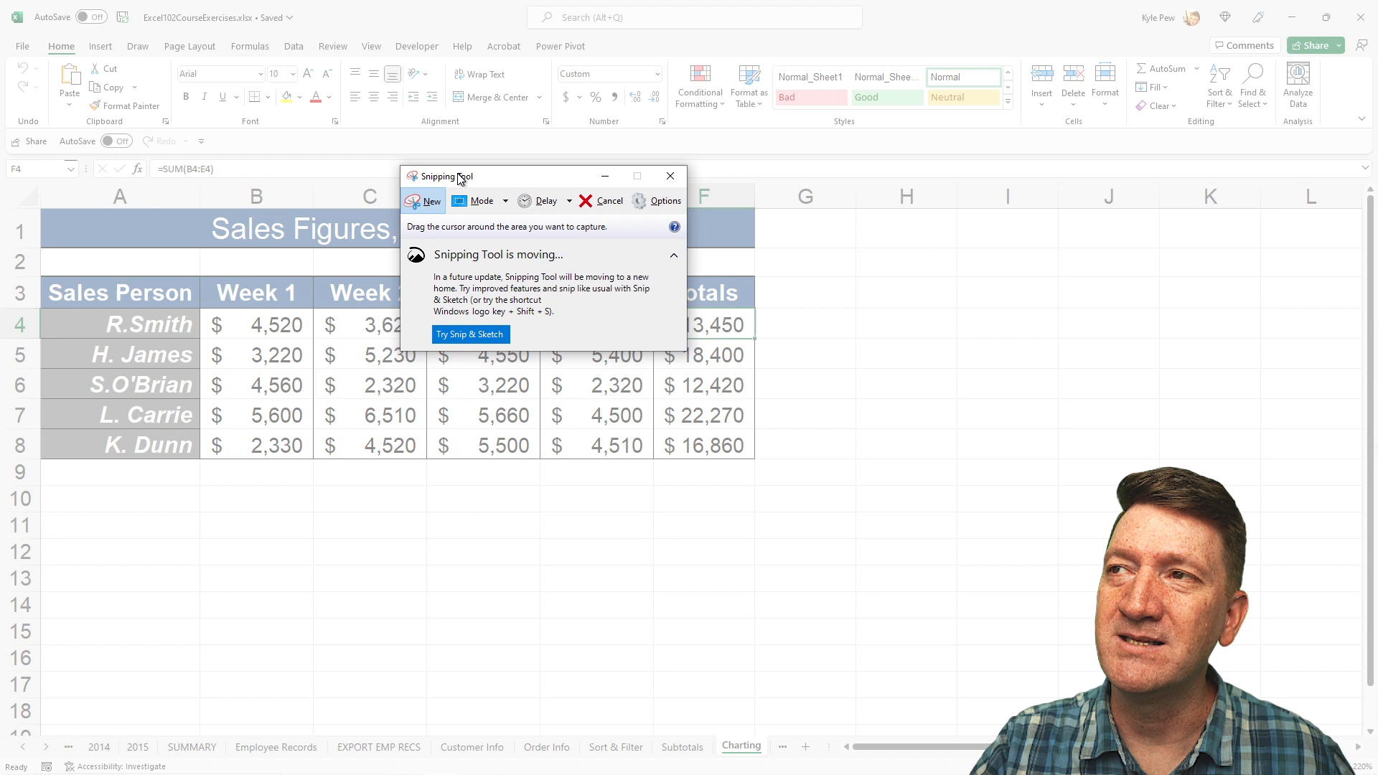
pyautogui.moveTo(482, 200)
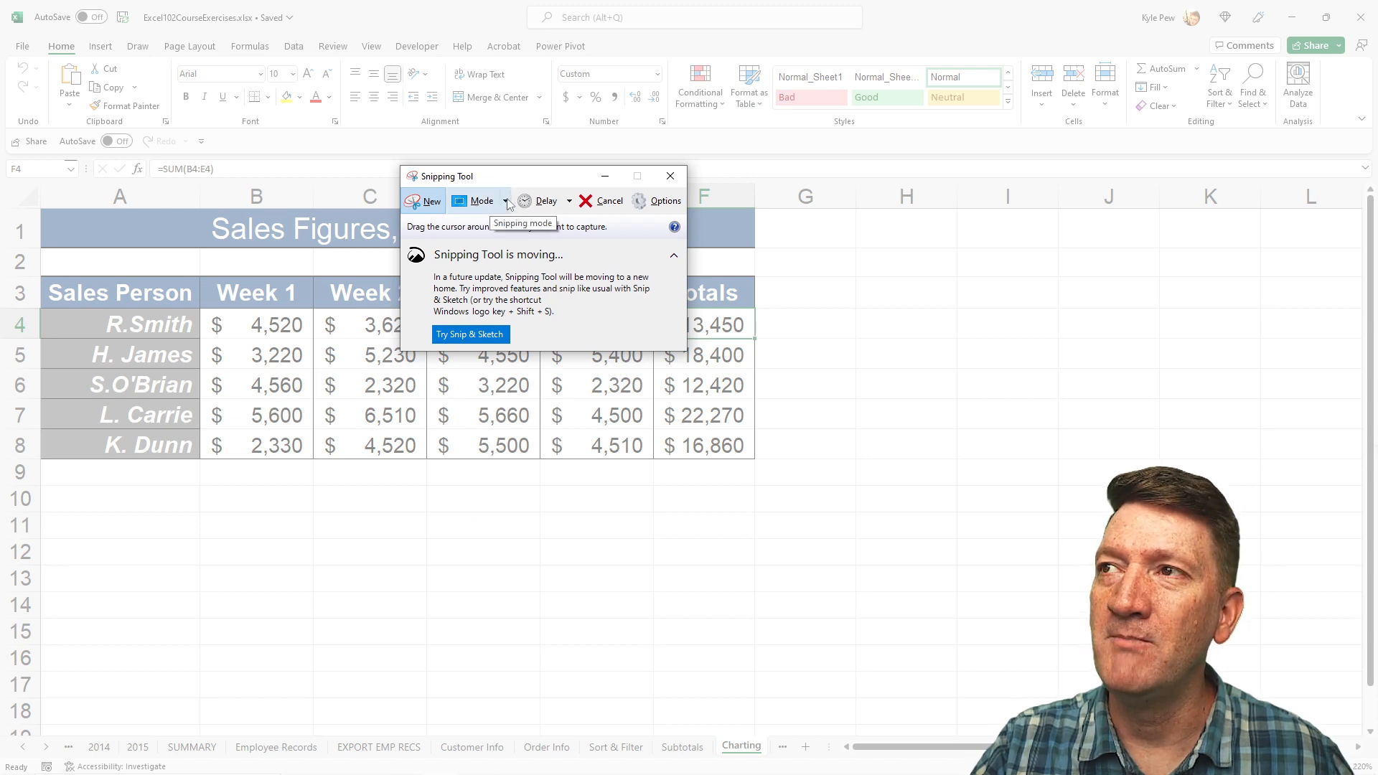
pyautogui.click(481, 200)
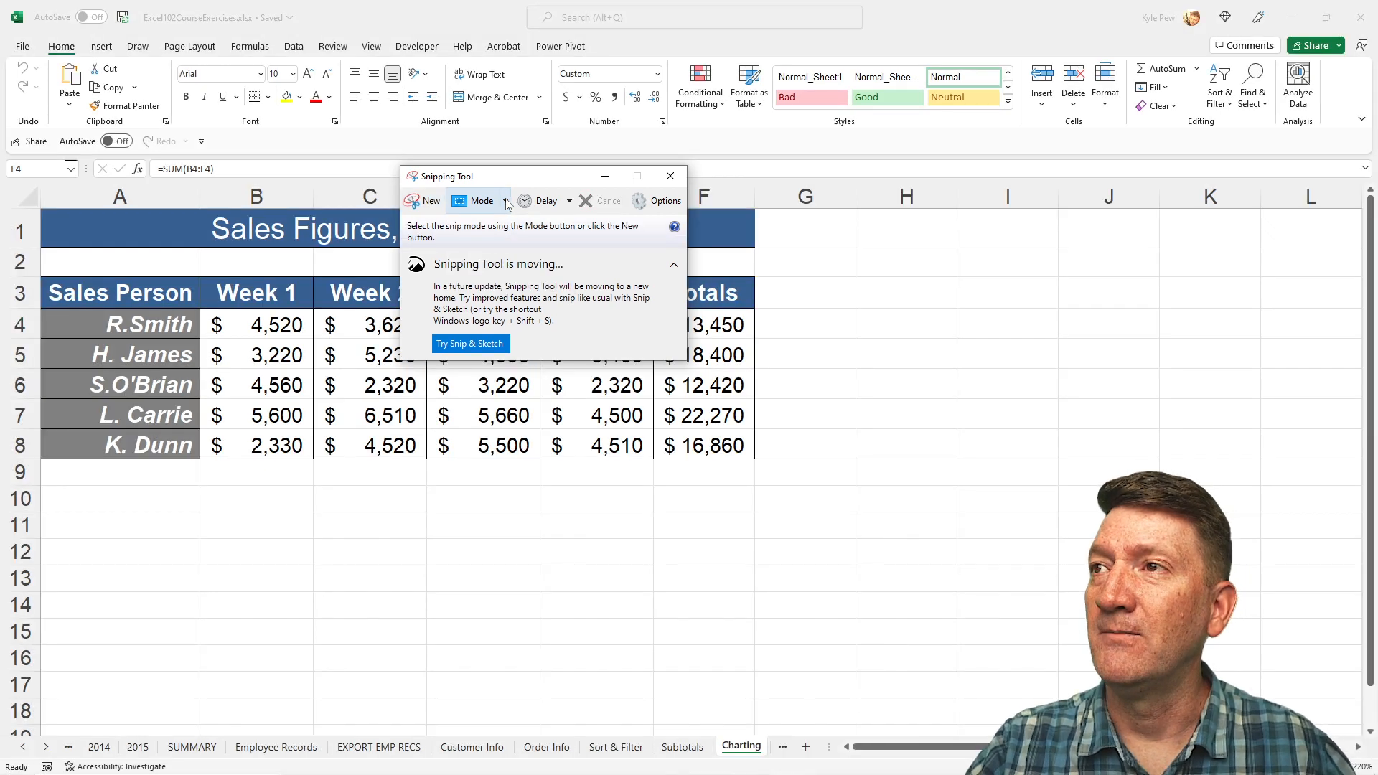
pyautogui.click(481, 201)
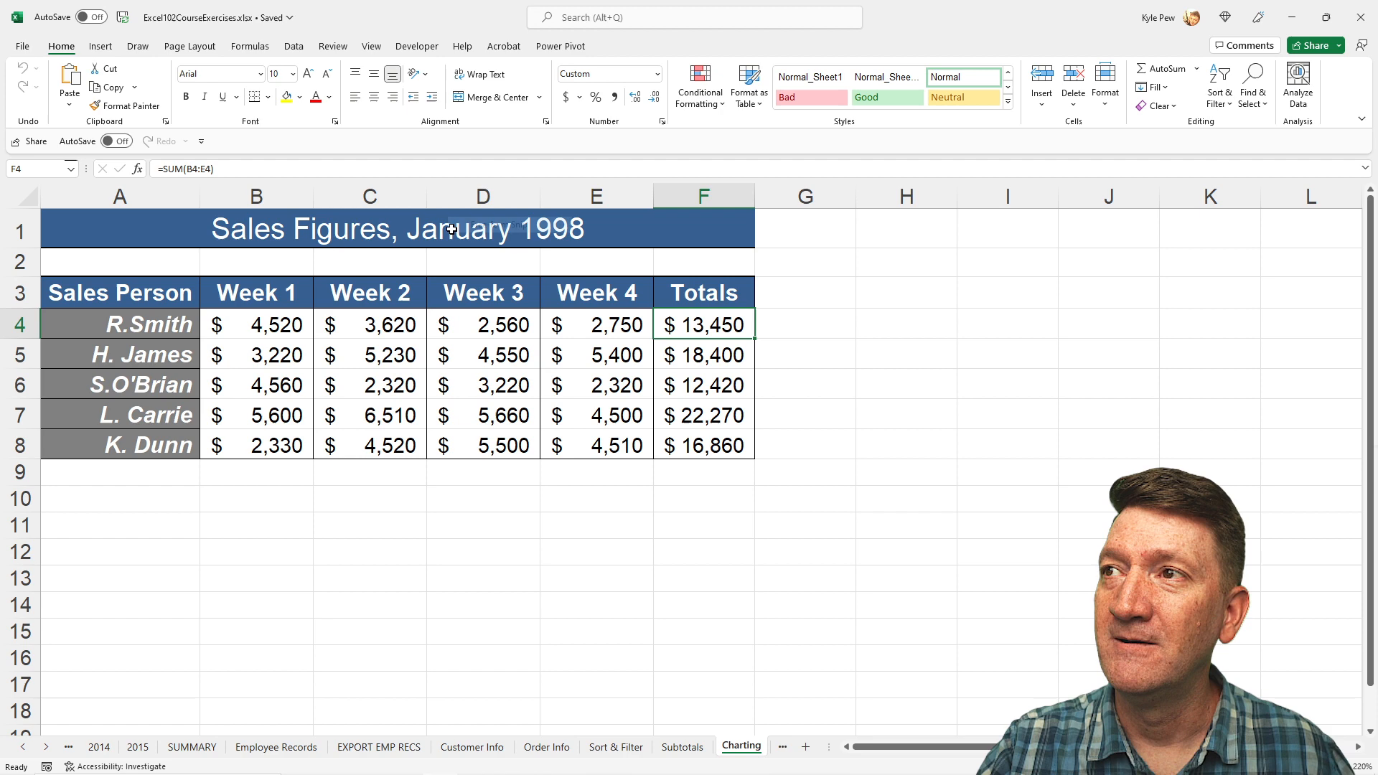
pyautogui.moveTo(290, 232); pyautogui.dragTo(413, 607)
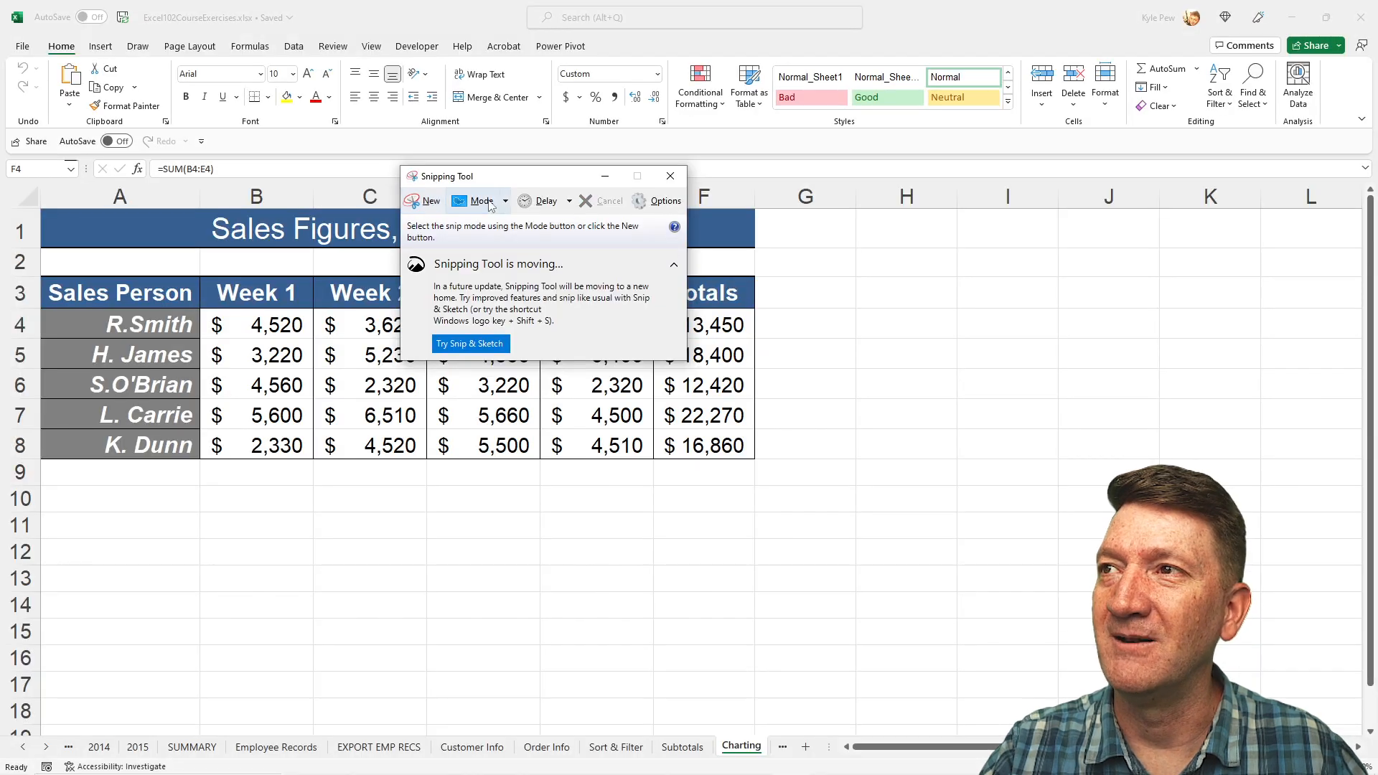
# Open the Mode dropdown listing free-form, rectangular, window and full-screen snips
pyautogui.click(481, 200)
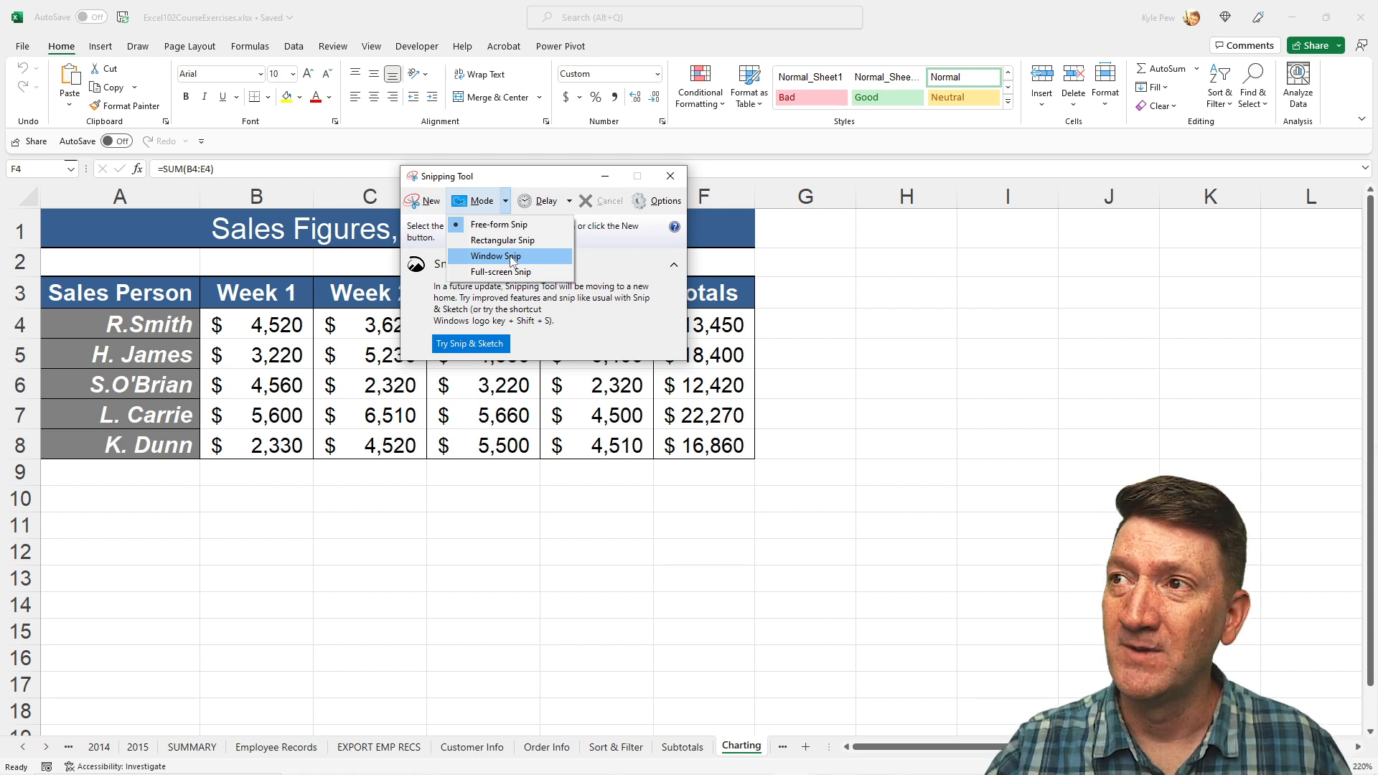
pyautogui.moveTo(494, 270)
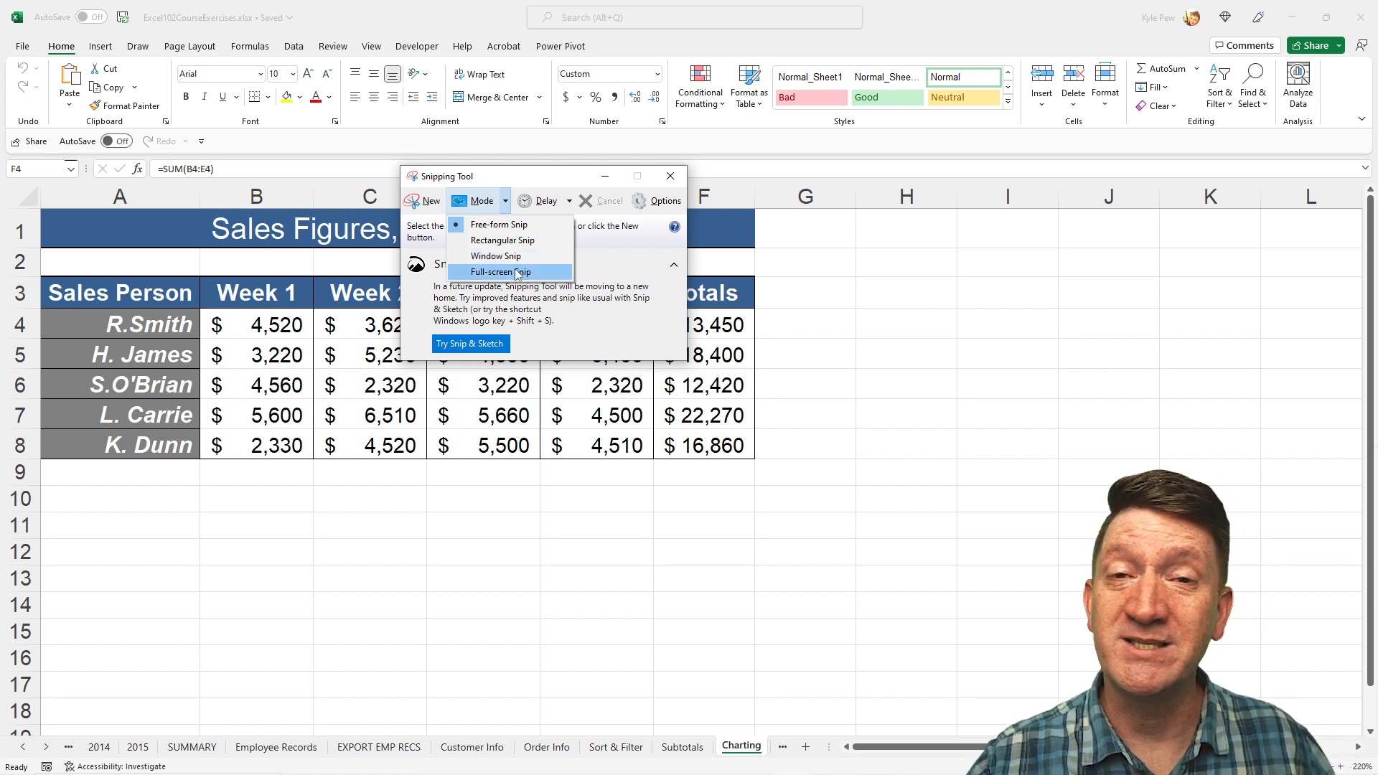